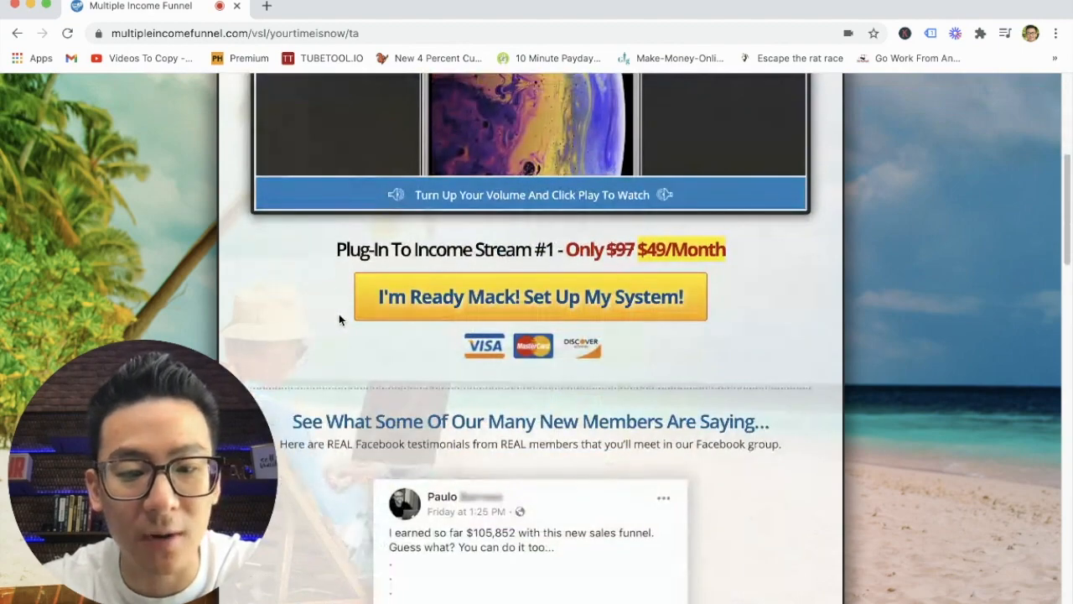
pyautogui.scroll(-3)
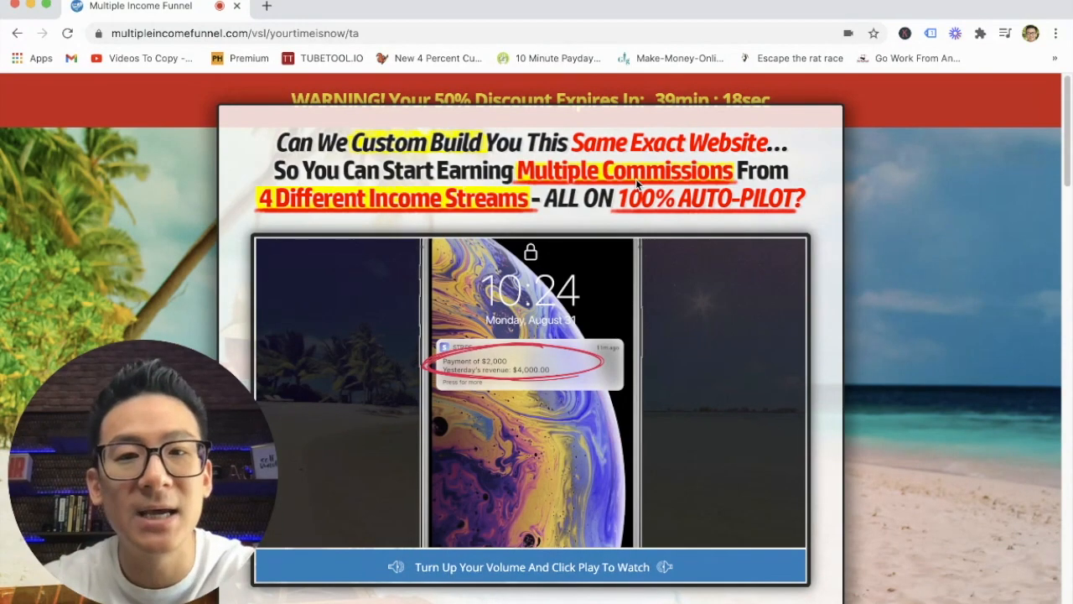
pyautogui.scroll(-3)
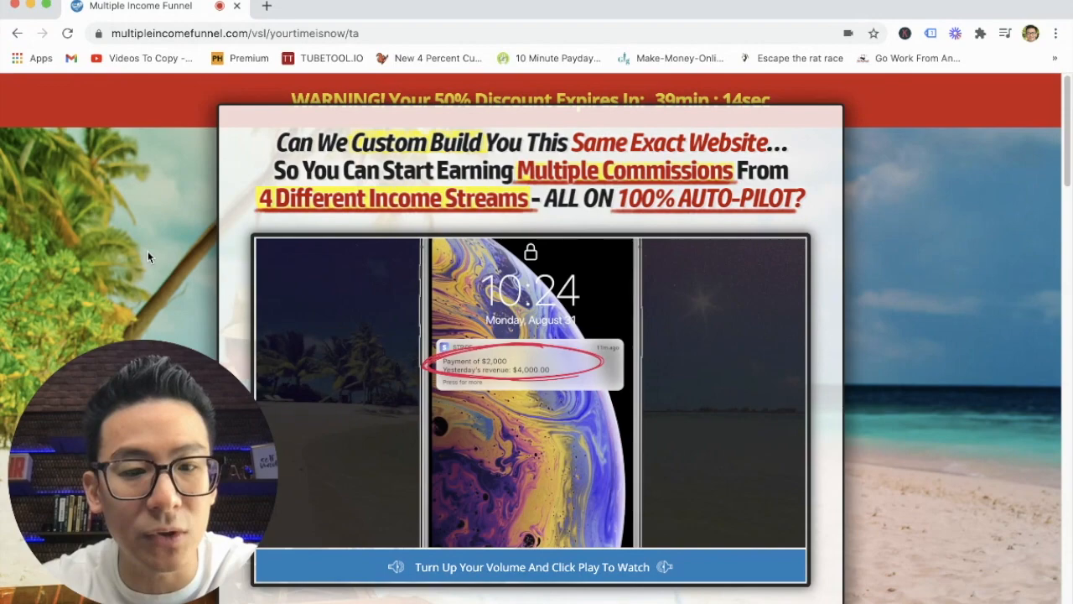
pyautogui.moveTo(835, 289)
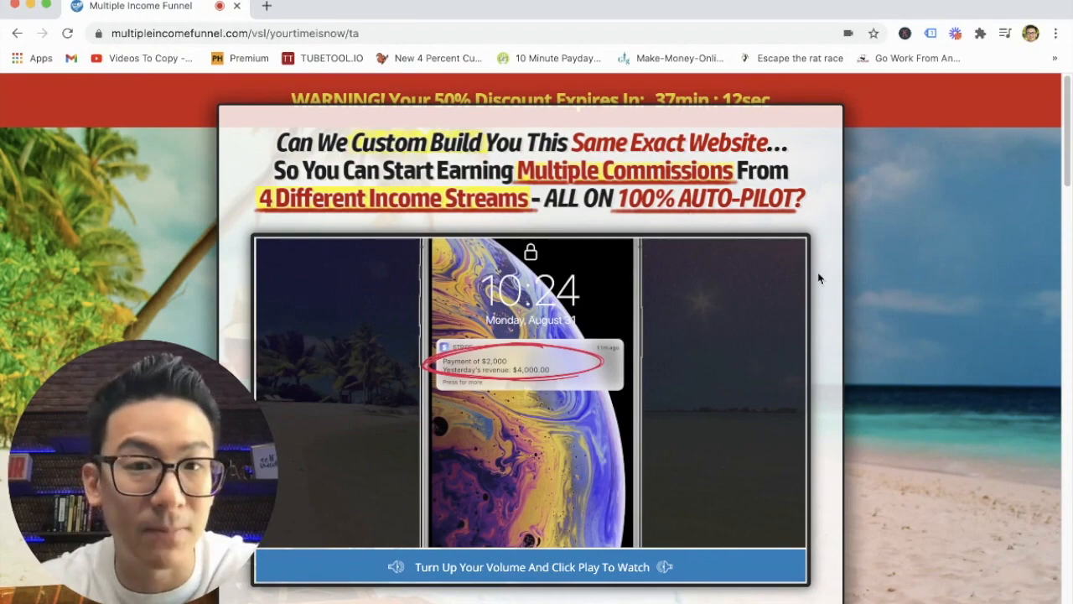
pyautogui.moveTo(813, 324)
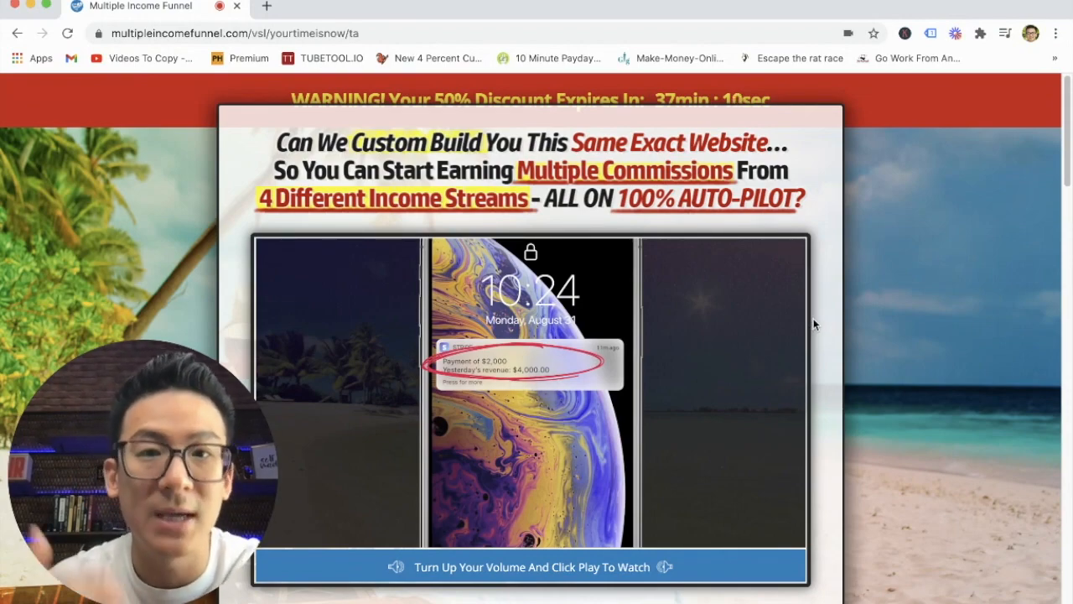